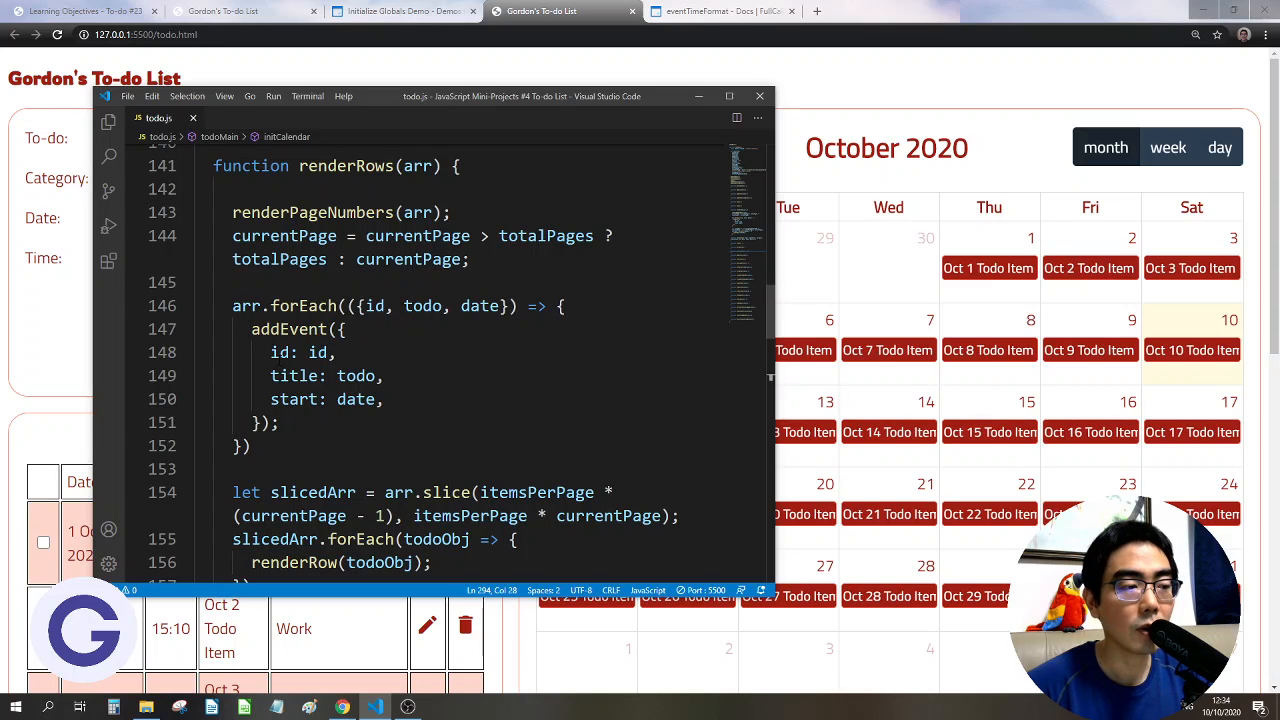
- Change the calendar event's start in renderRows to `${date}T${time}`
{"action": "left_click", "coordinate": [400, 11]}
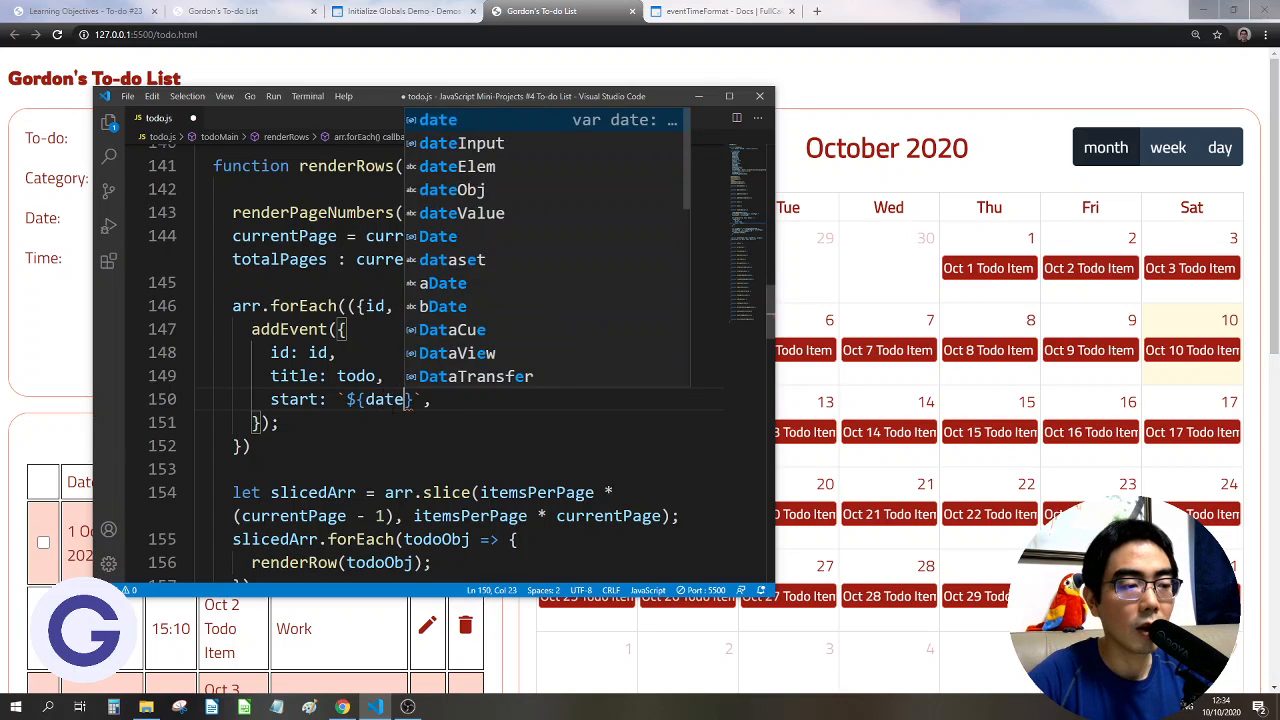
{"action": "type", "text": "T${}"}
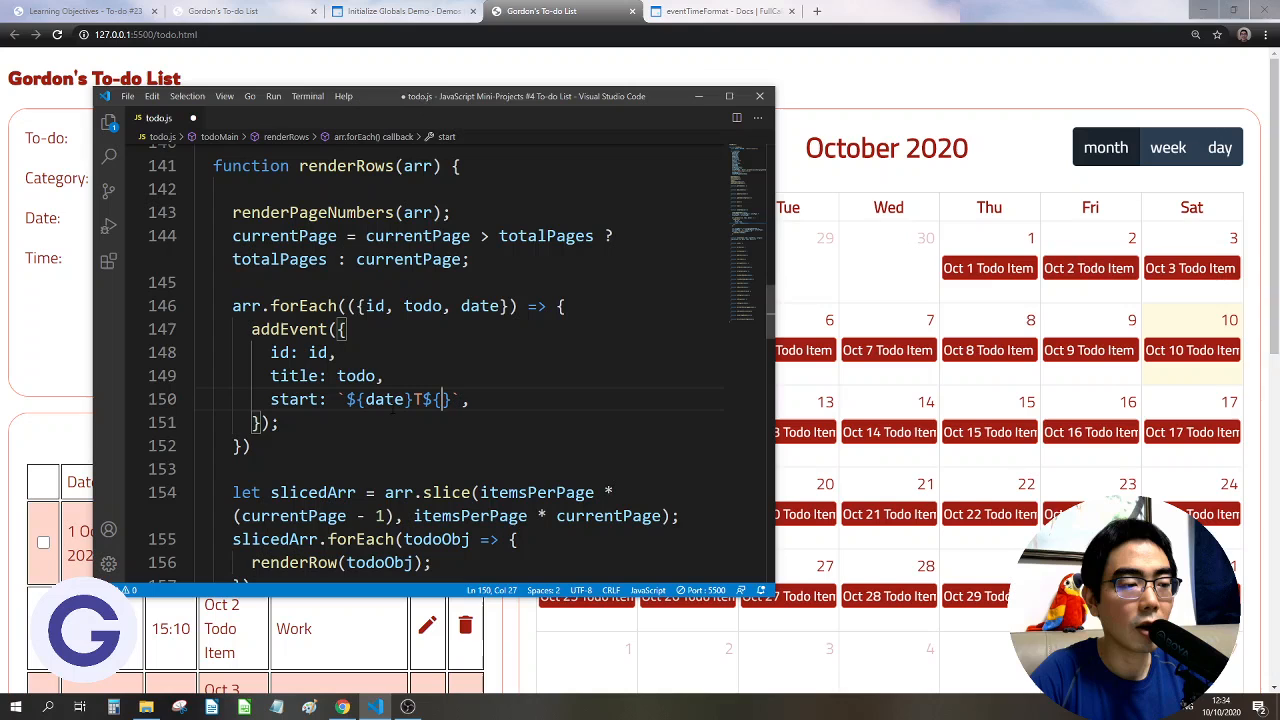
{"action": "type", "text": "time"}
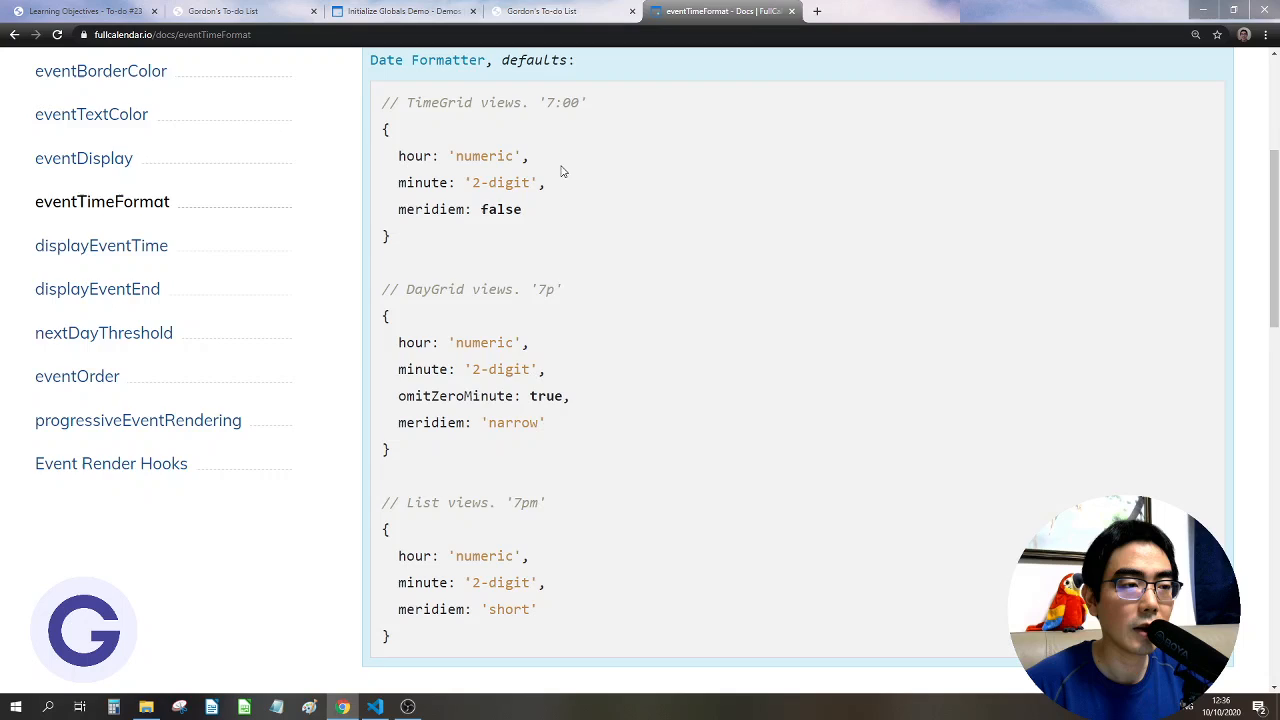
- Review the eventTimeFormat Date Formatter defaults for the DayGrid view
{"action": "left_click", "coordinate": [563, 11]}
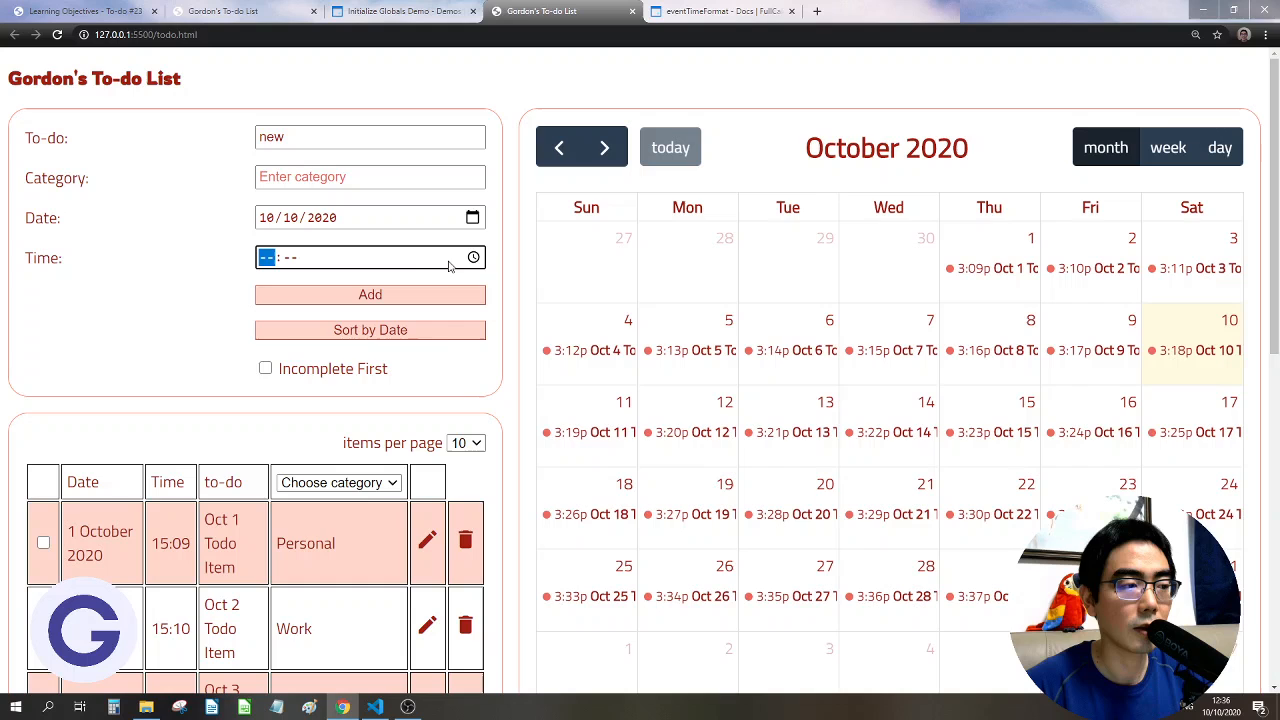
- Add a to-do named 'new' for 10/10/2020 with a time and open it on the calendar
{"action": "left_click", "coordinate": [370, 294]}
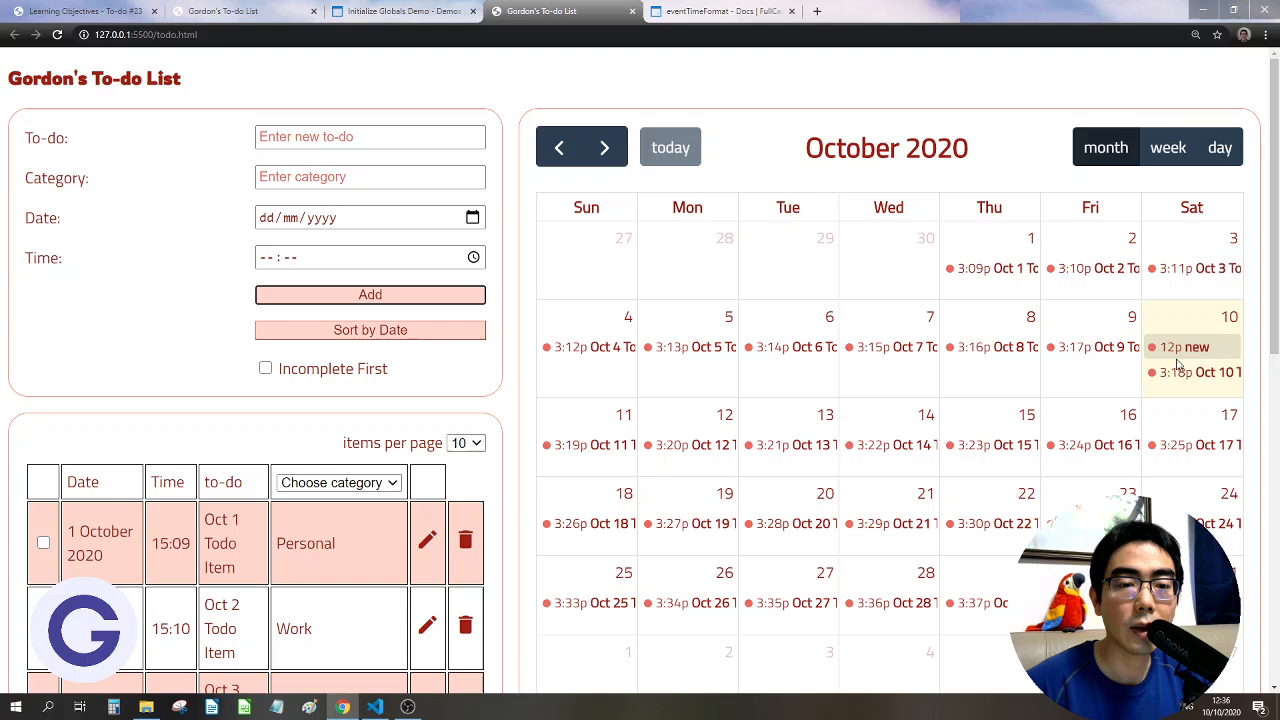
{"action": "mouse_move", "coordinate": [1177, 357]}
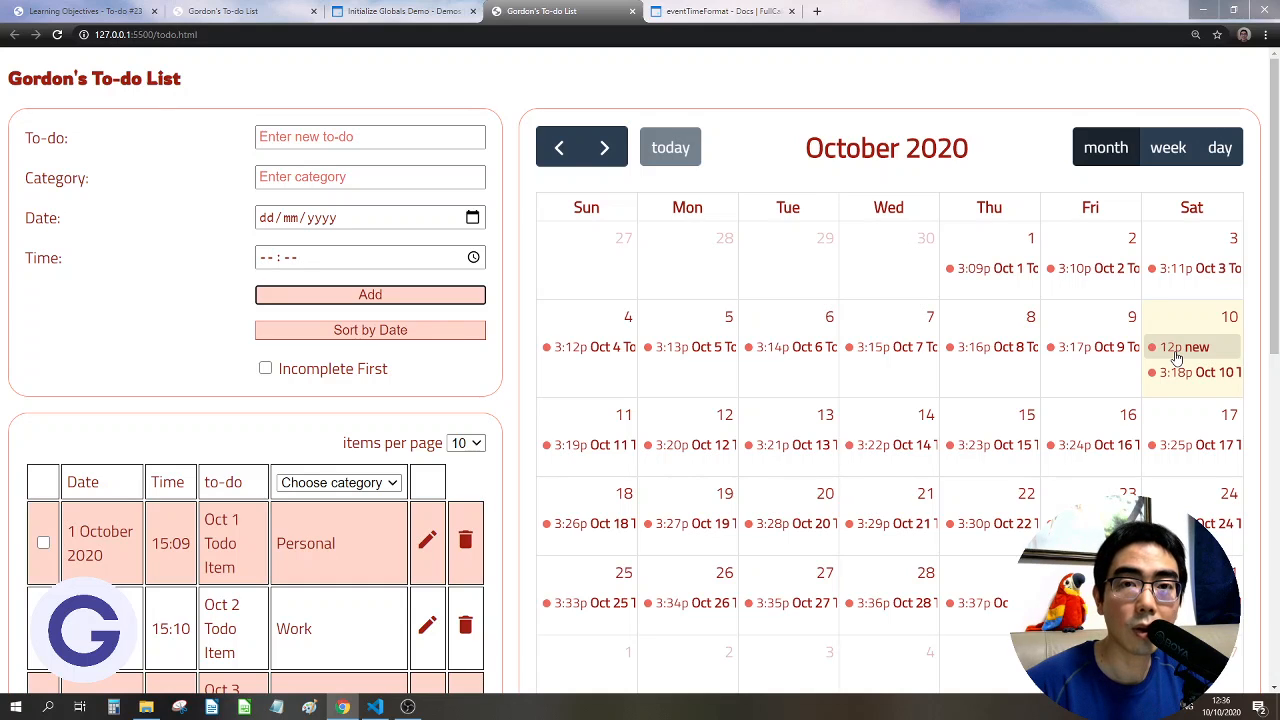
{"action": "left_click", "coordinate": [374, 707]}
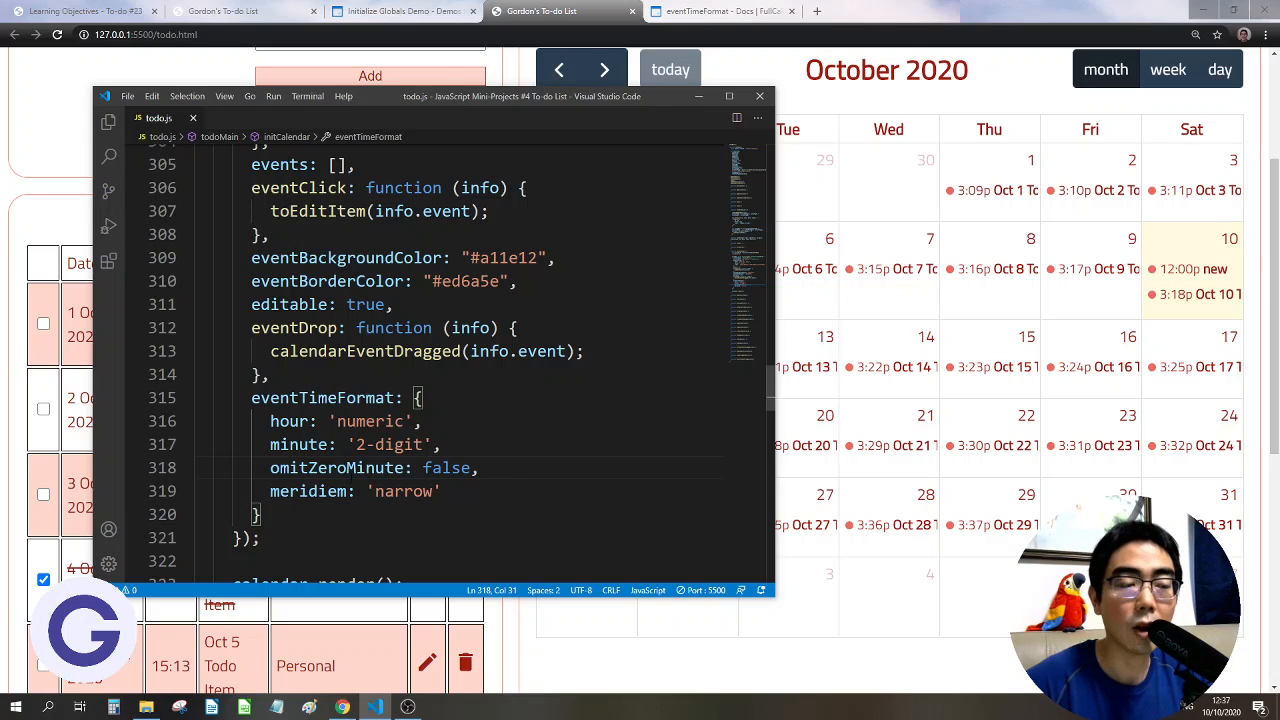